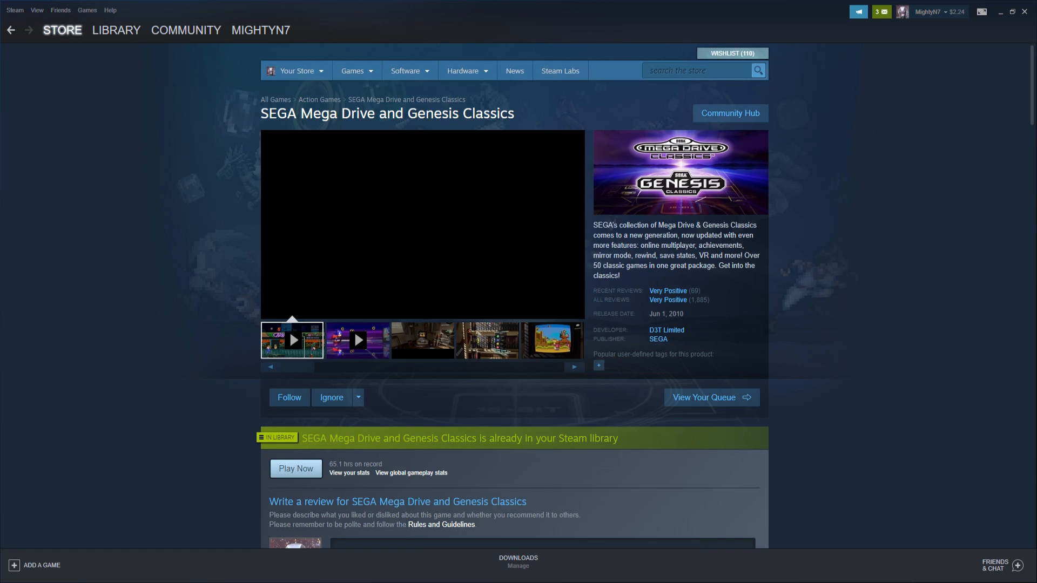
Scroll the store page features list and choose Steam Workshop
scroll(down, 3)
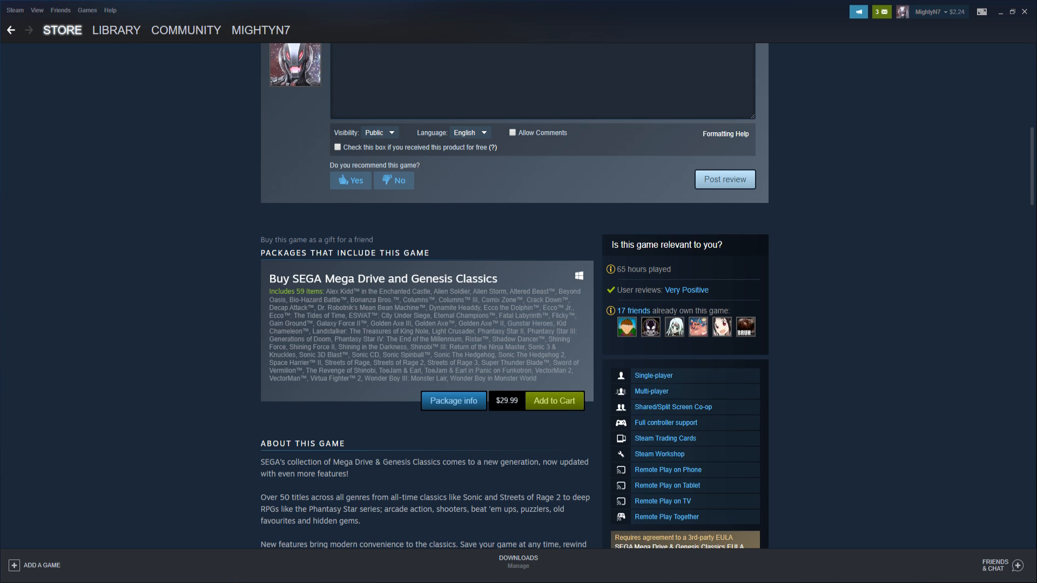
click(116, 30)
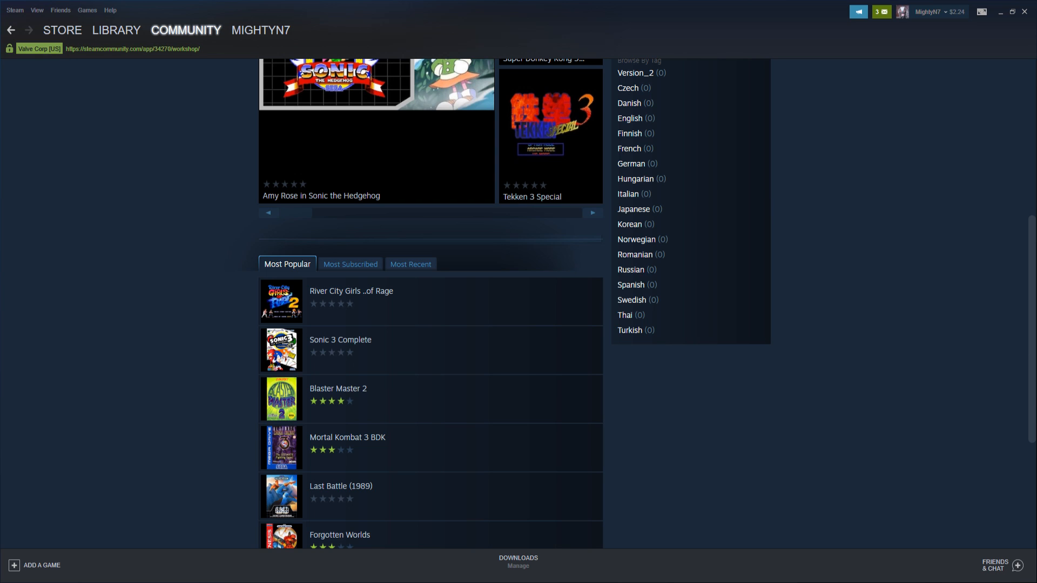
Search the Workshop for 'streets of rage 2' and browse the resulting hacks
scroll(down, 3)
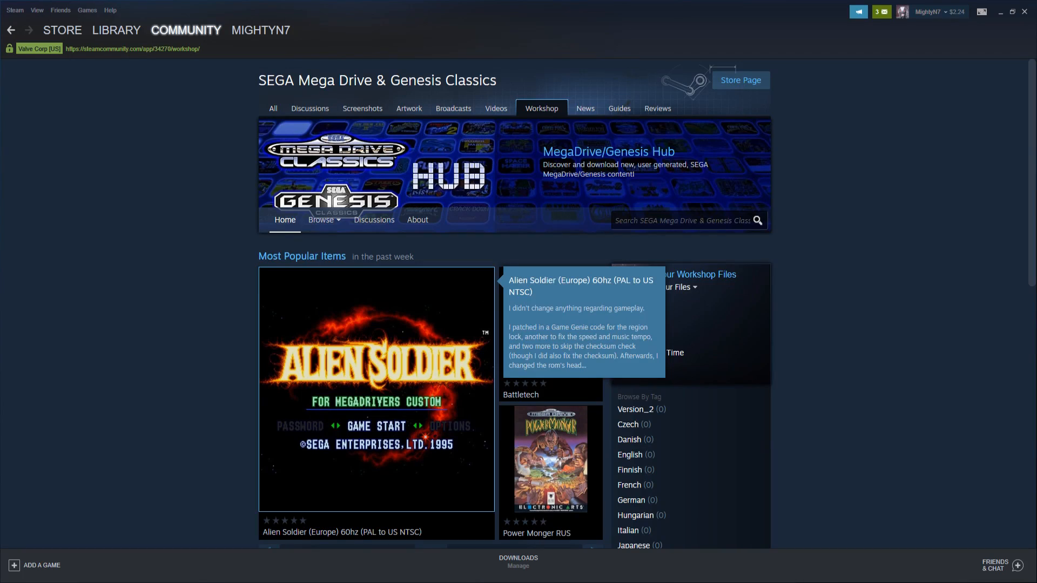
text(streets of r)
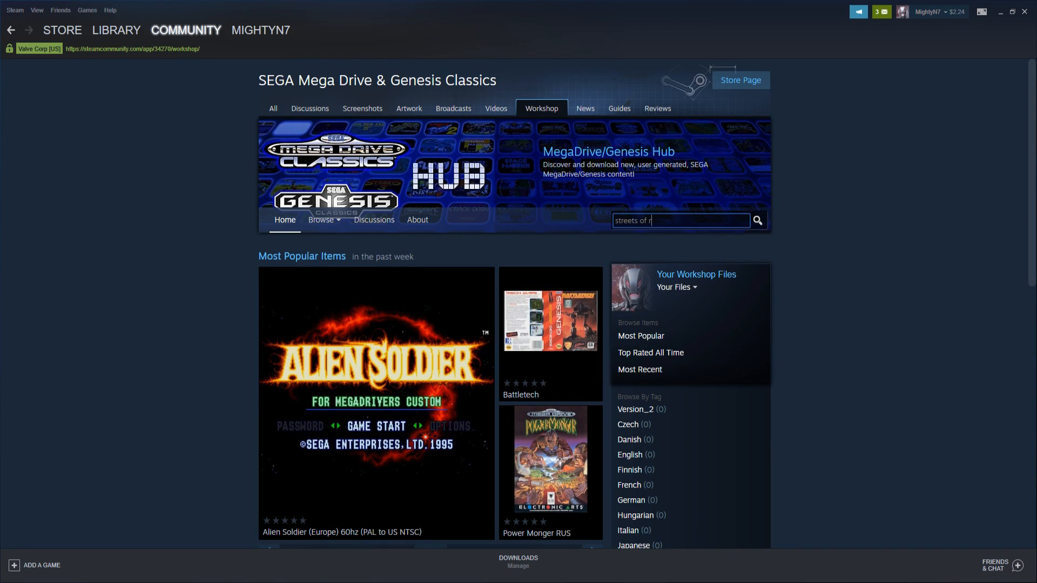
scroll(down, 3)
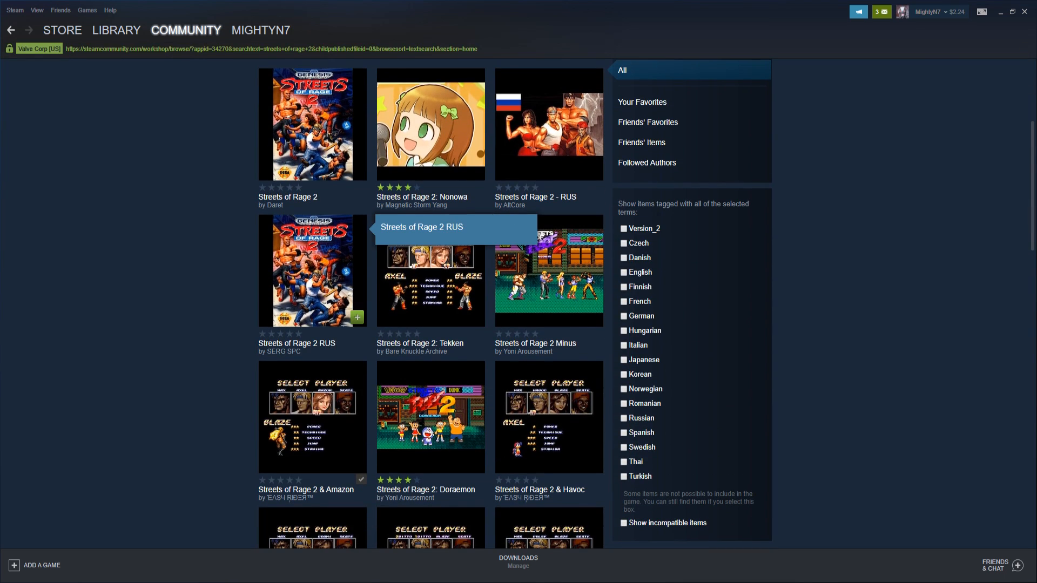
scroll(down, 3)
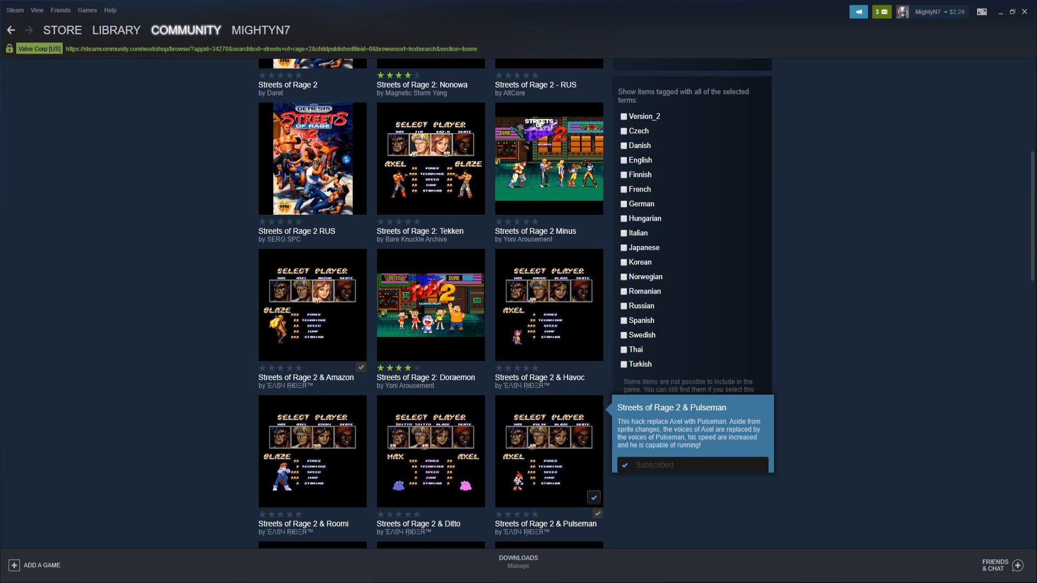
scroll(down, 3)
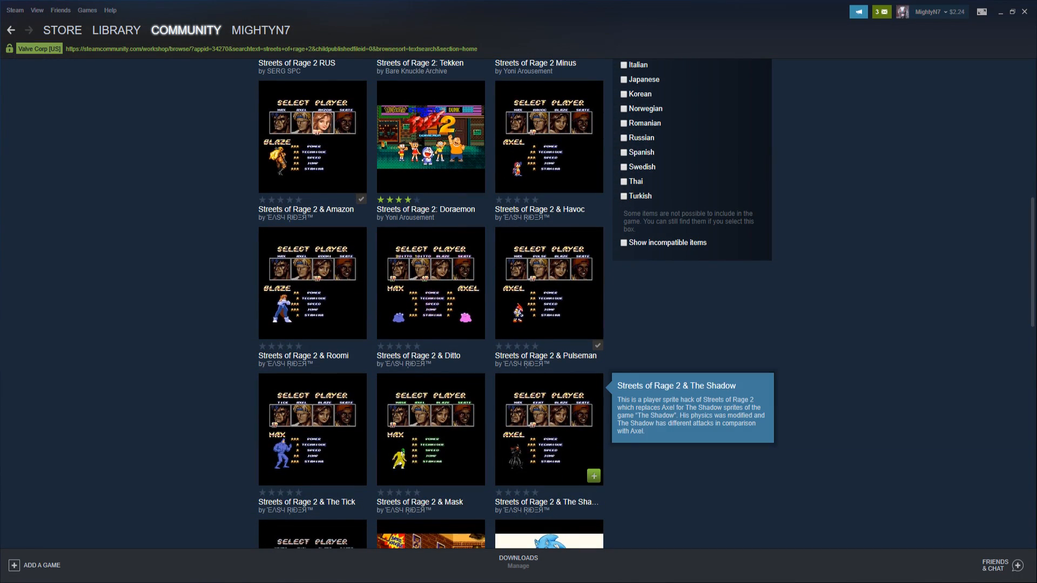
Subscribe to the Streets of Rage 2 & The Tick mod from its Workshop page
click(312, 430)
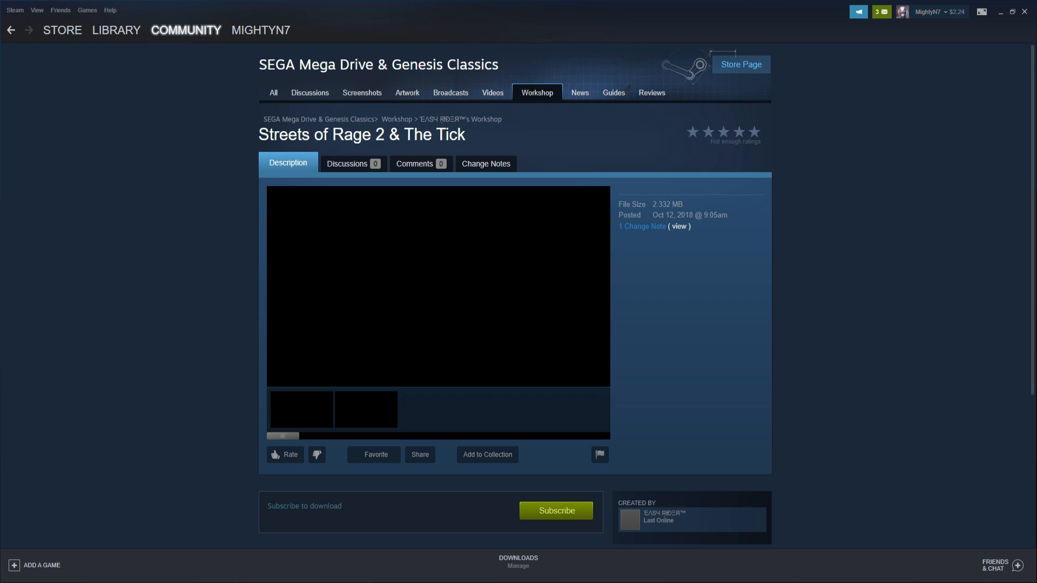
scroll(down, 3)
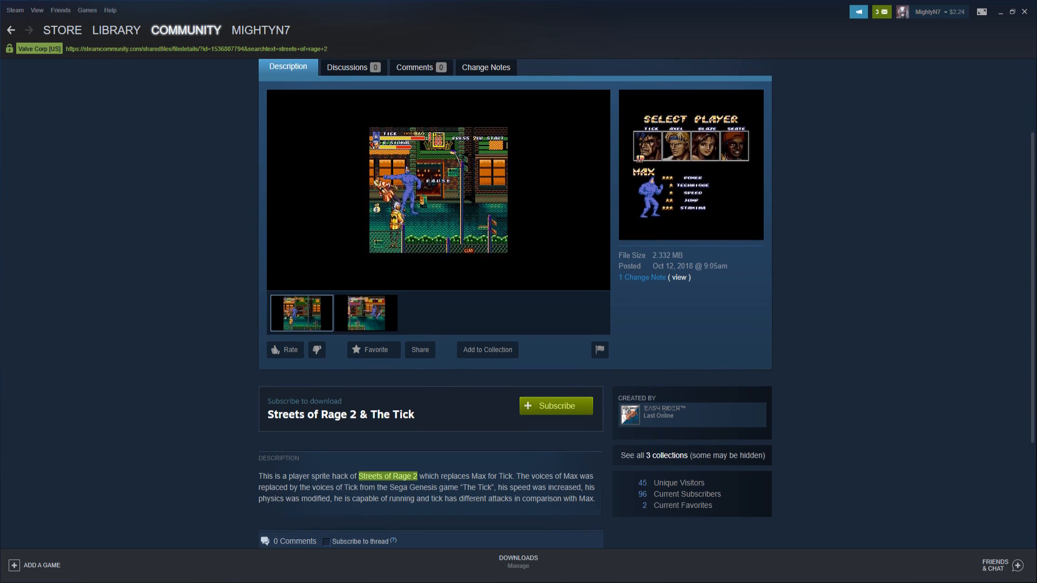
click(555, 406)
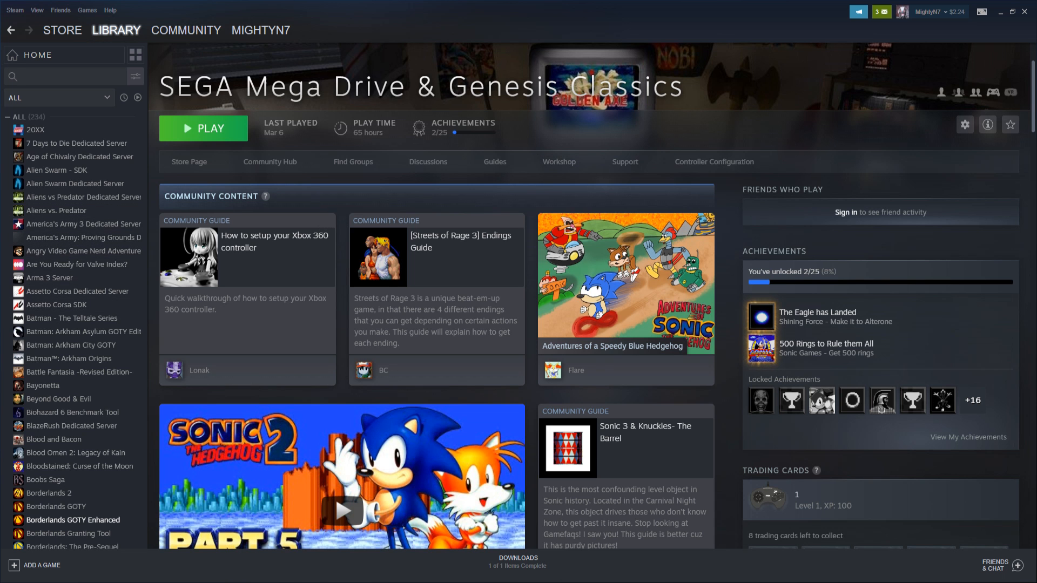
Launch the standard 'Play SEGA Mega Drive & Genesis Classics' mode from the Library
click(203, 128)
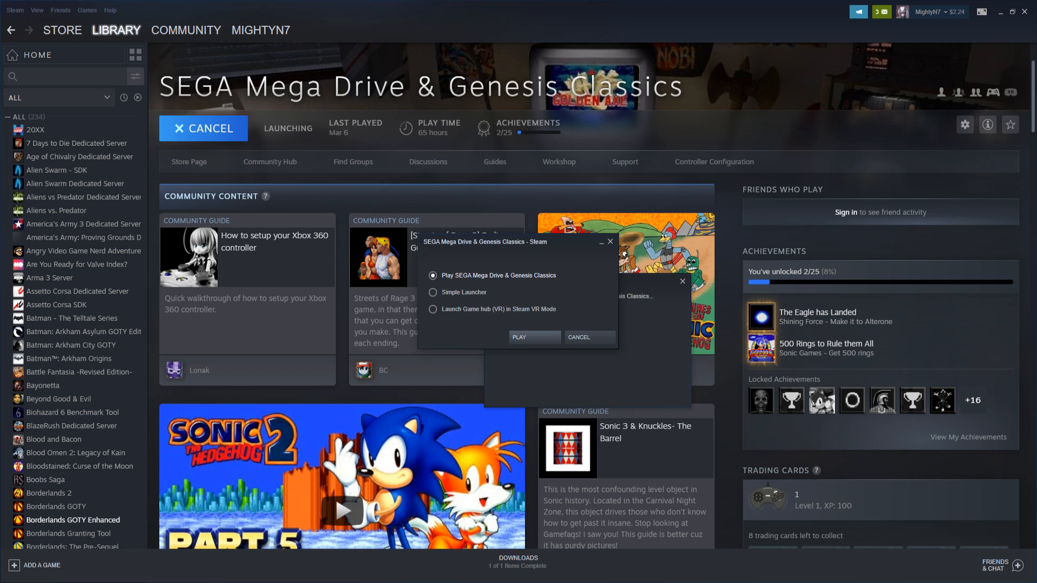
click(535, 337)
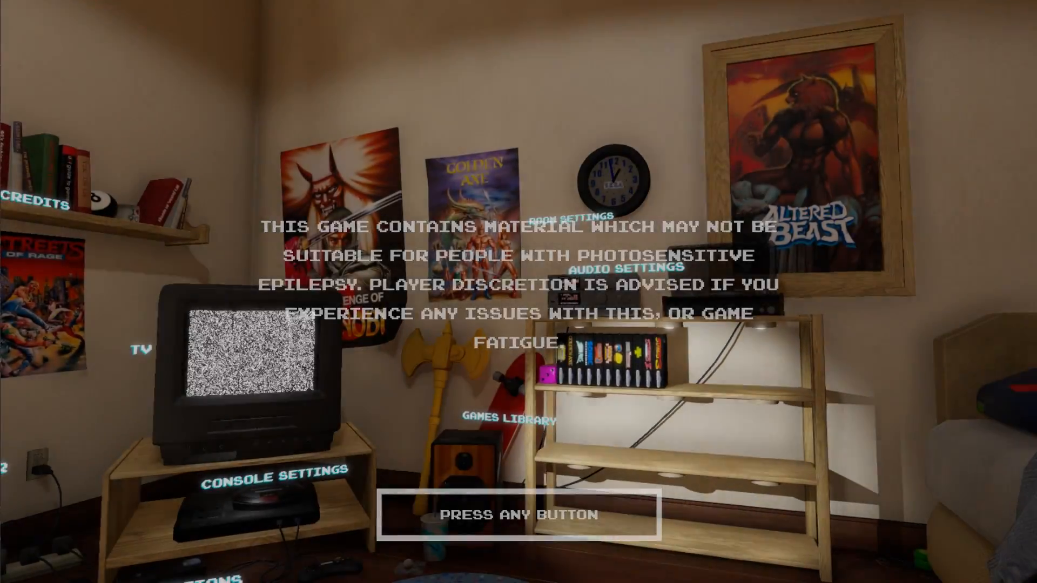
Dismiss the warning screen and load a Workshop mod for Streets of Rage II
key(enter)
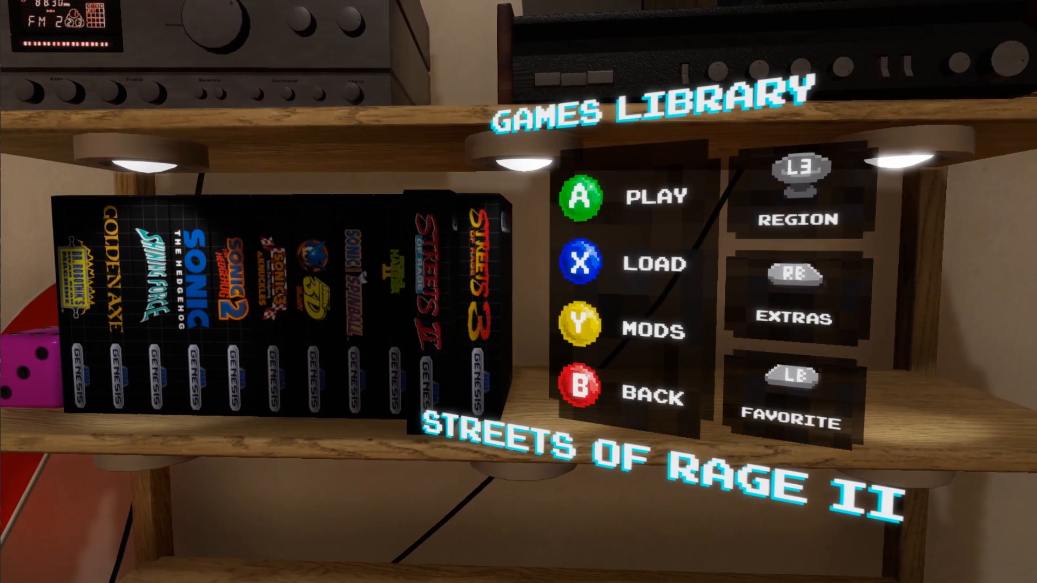
click(579, 331)
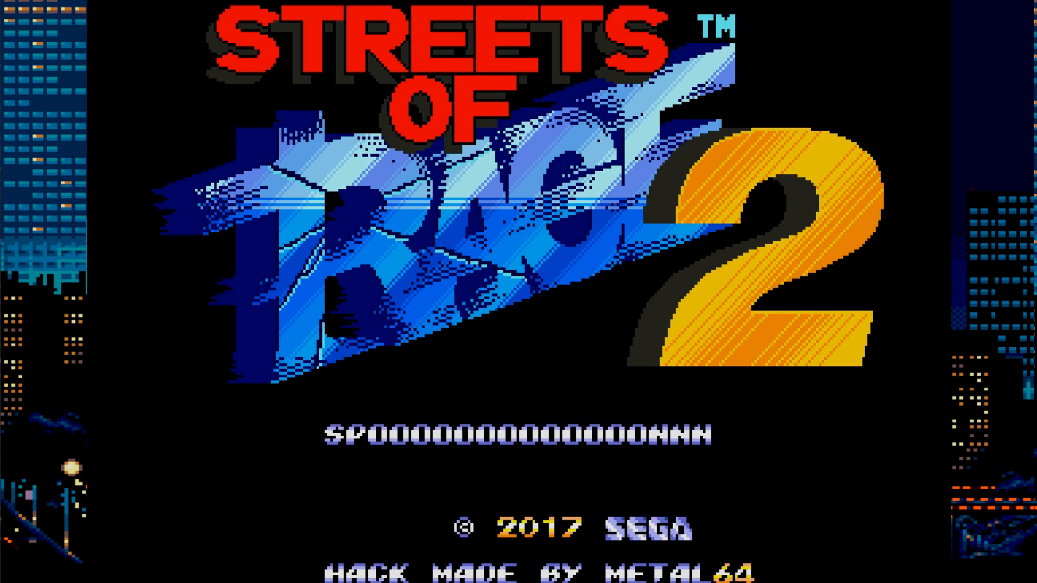
Exit the game and stop SEGA Mega Drive & Genesis Classics in Steam
key(enter)
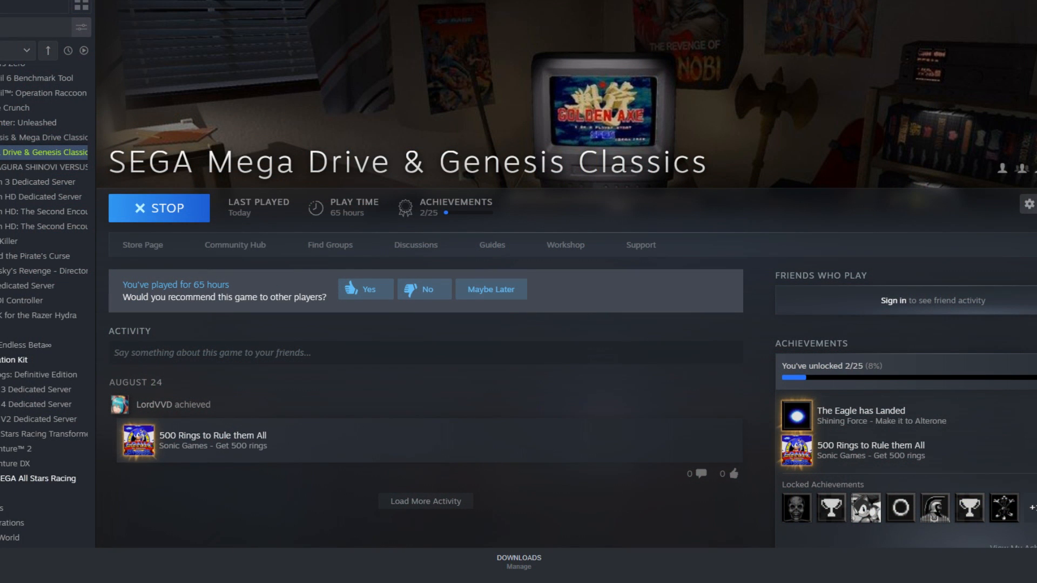
click(159, 208)
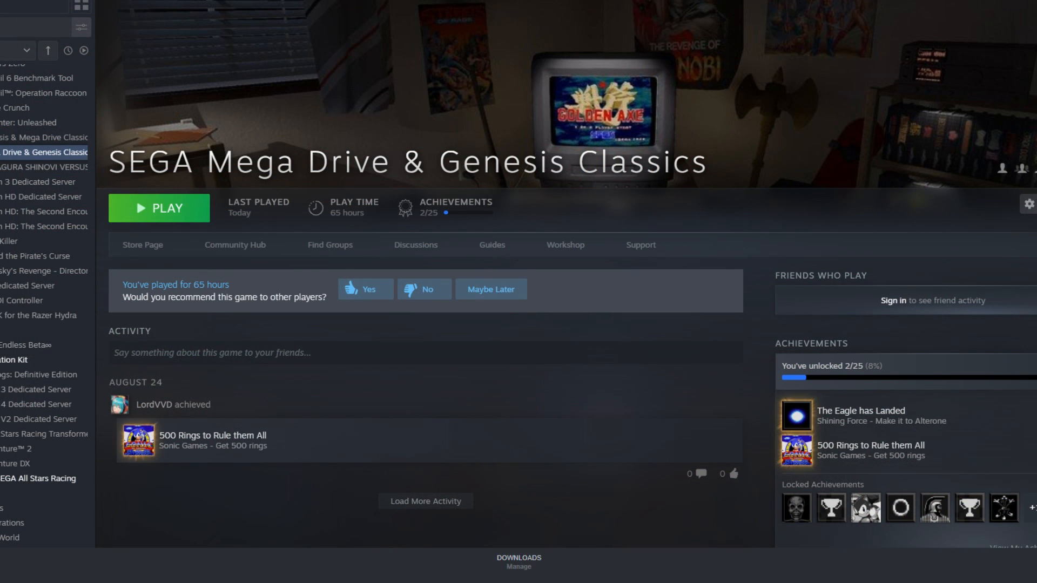